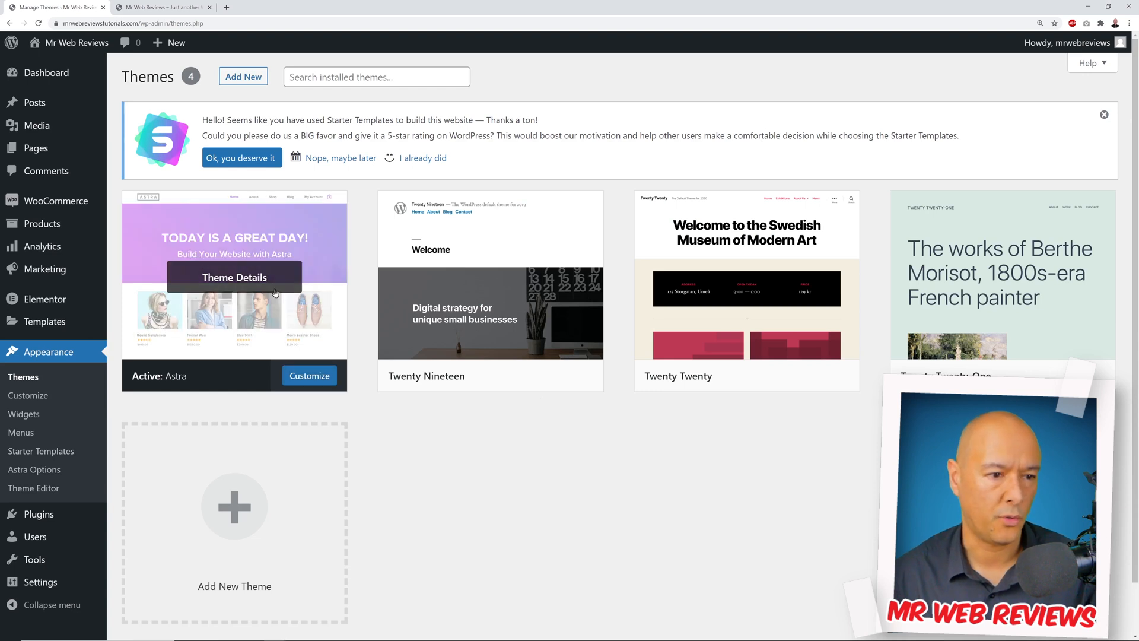
# Review the current themes and plugins, then list all the site's pages
pyautogui.scroll(-3)
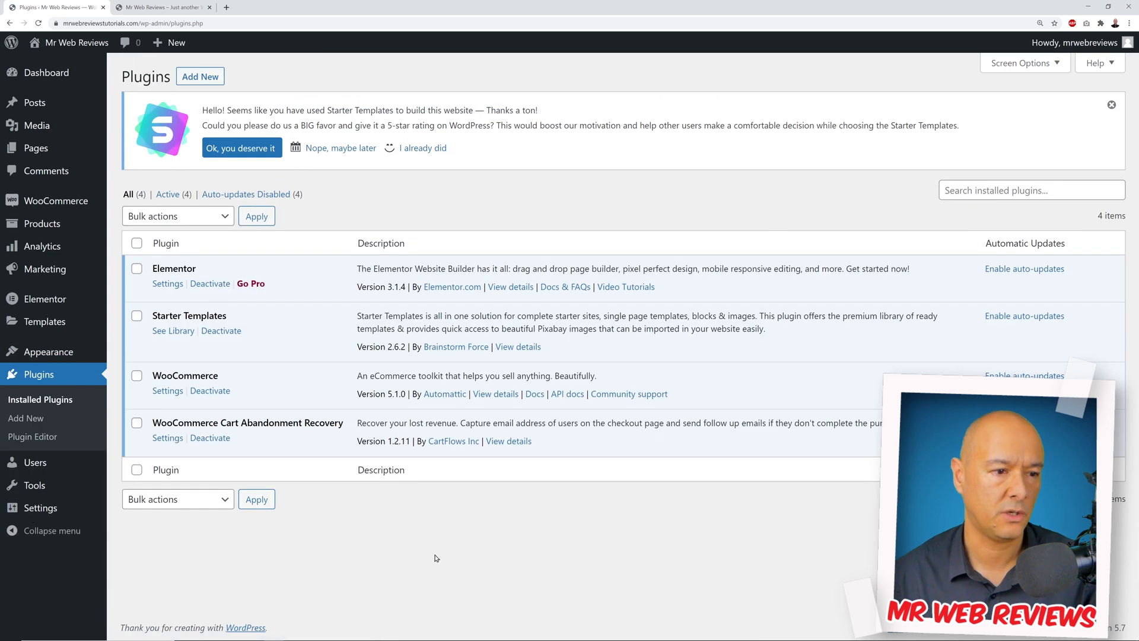
pyautogui.moveTo(35, 148)
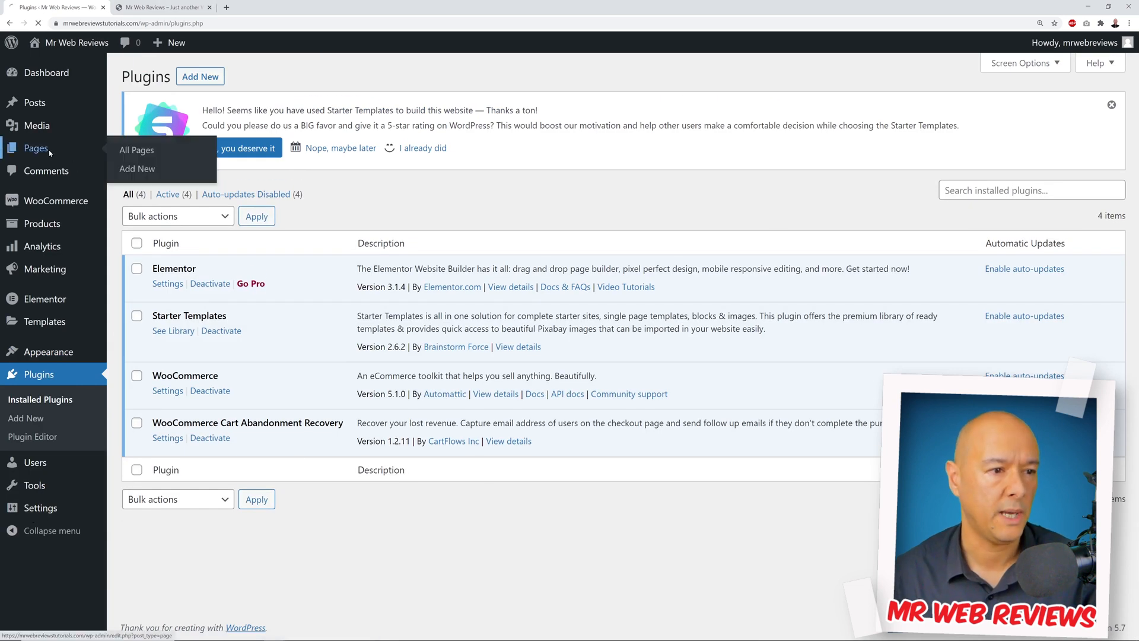
pyautogui.click(136, 149)
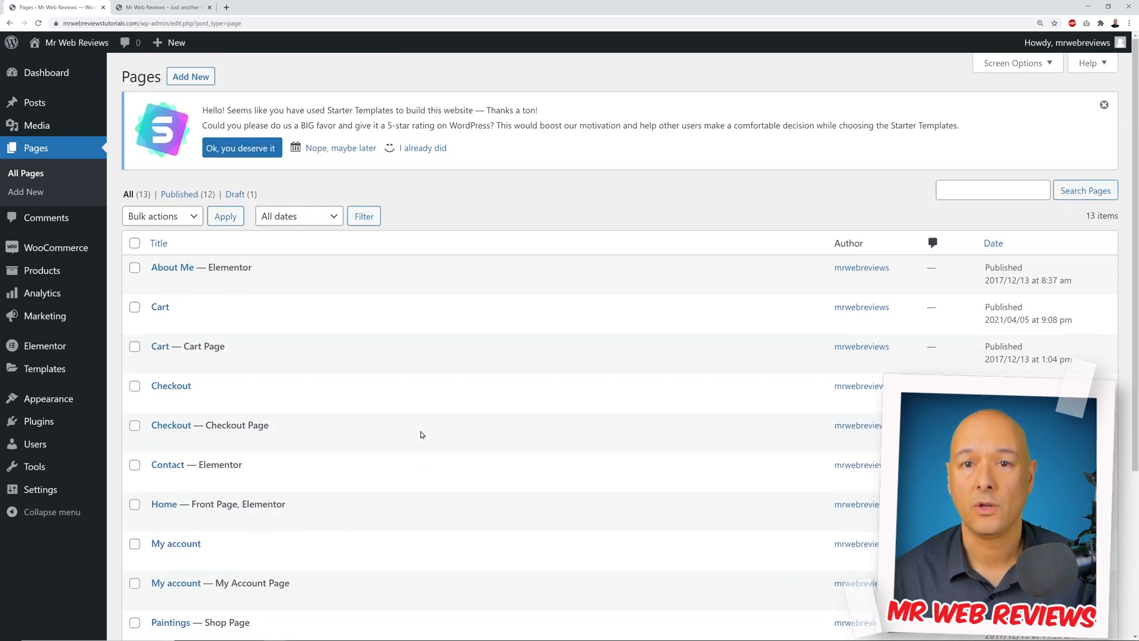
pyautogui.moveTo(209, 425)
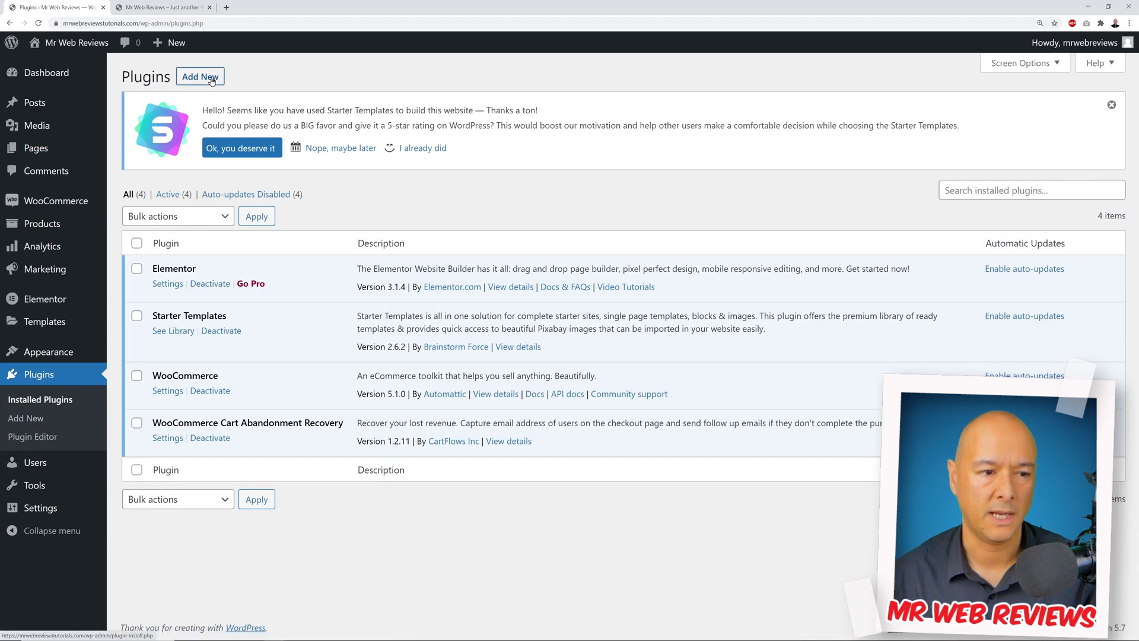
# Search the Add Plugins directory for 'wp reset'
pyautogui.click(199, 76)
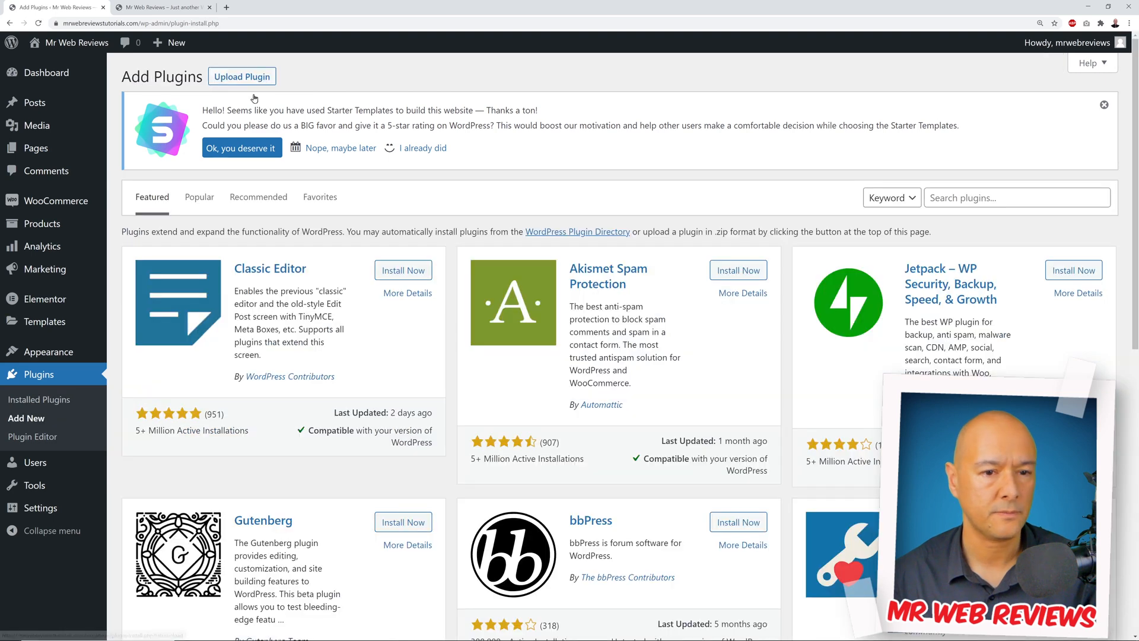
pyautogui.click(1016, 197)
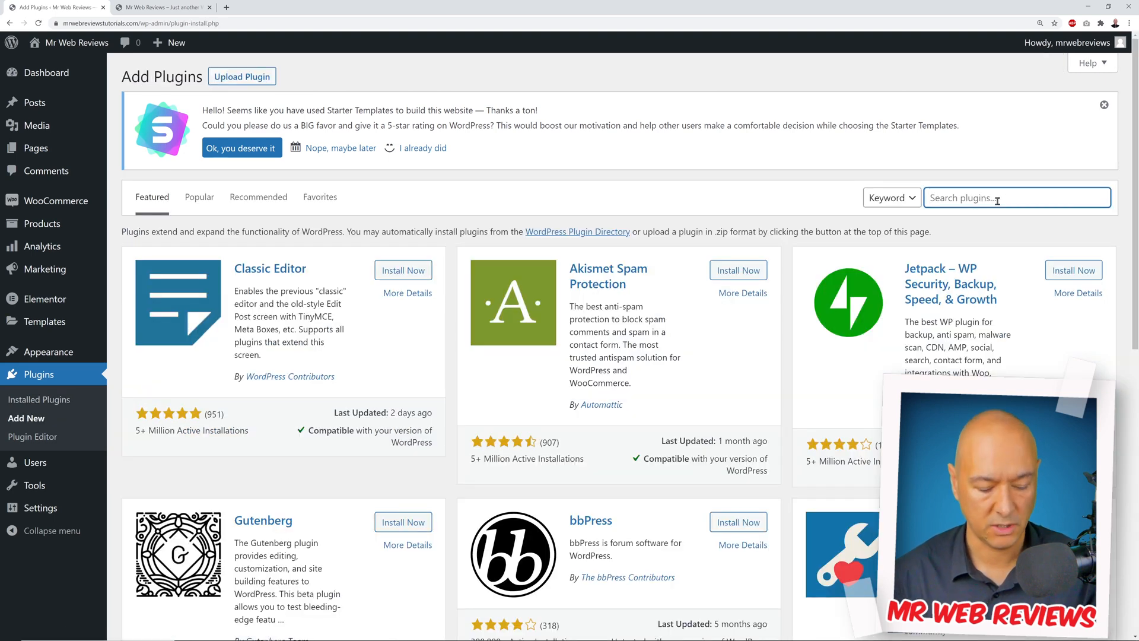
pyautogui.write('wp reset')
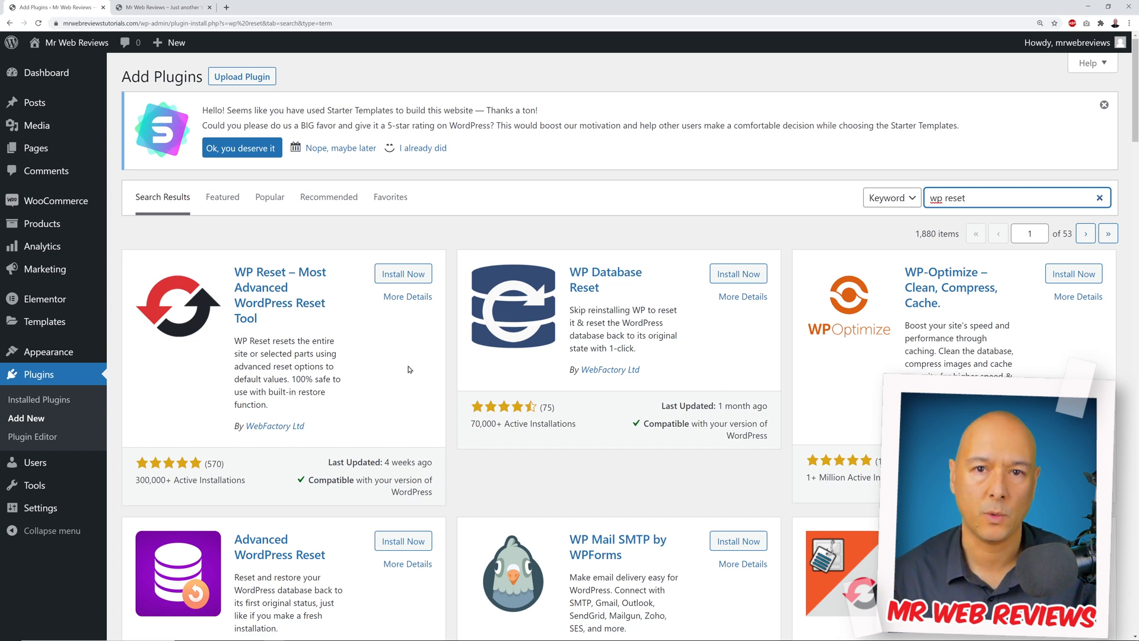
pyautogui.scroll(-3)
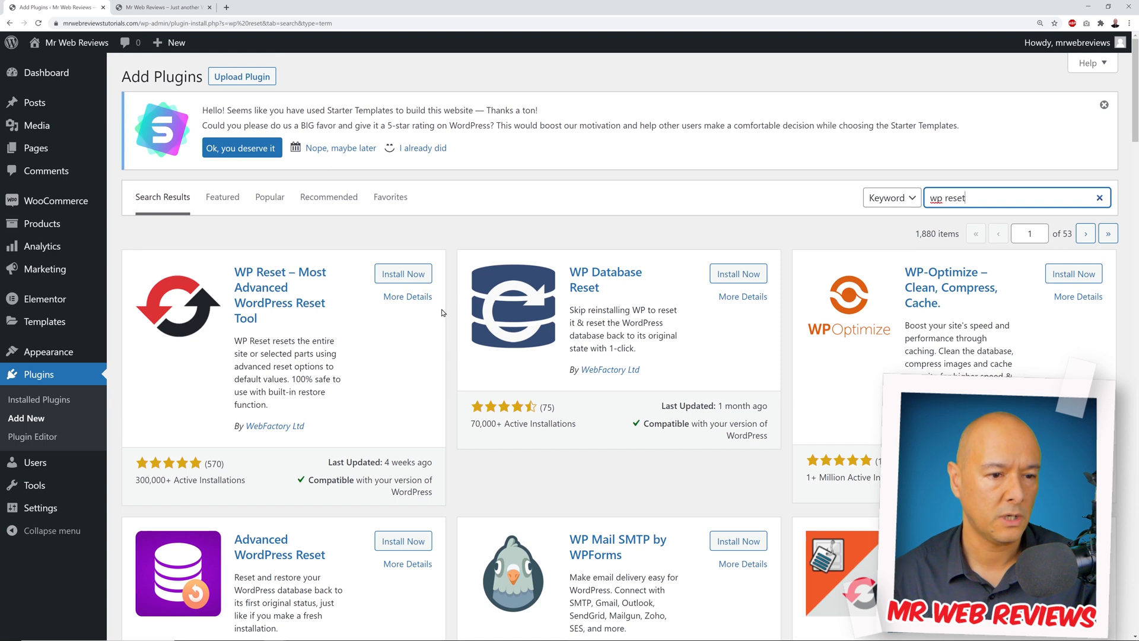
# Install and activate the WP Reset plugin, bringing the site to five installed plugins
pyautogui.click(402, 273)
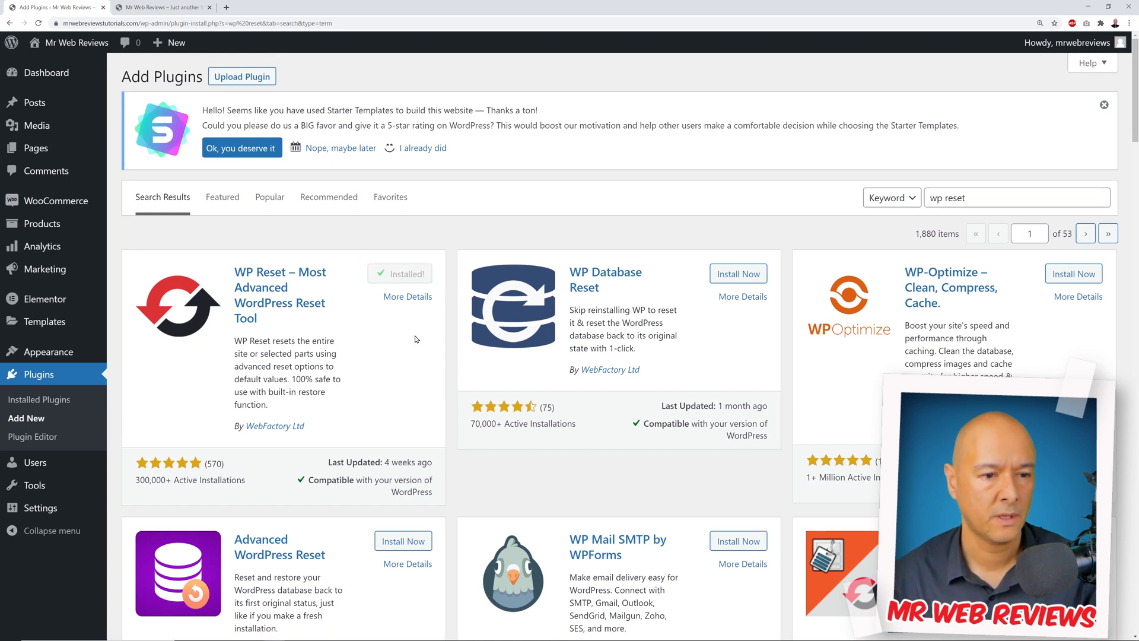
pyautogui.click(408, 274)
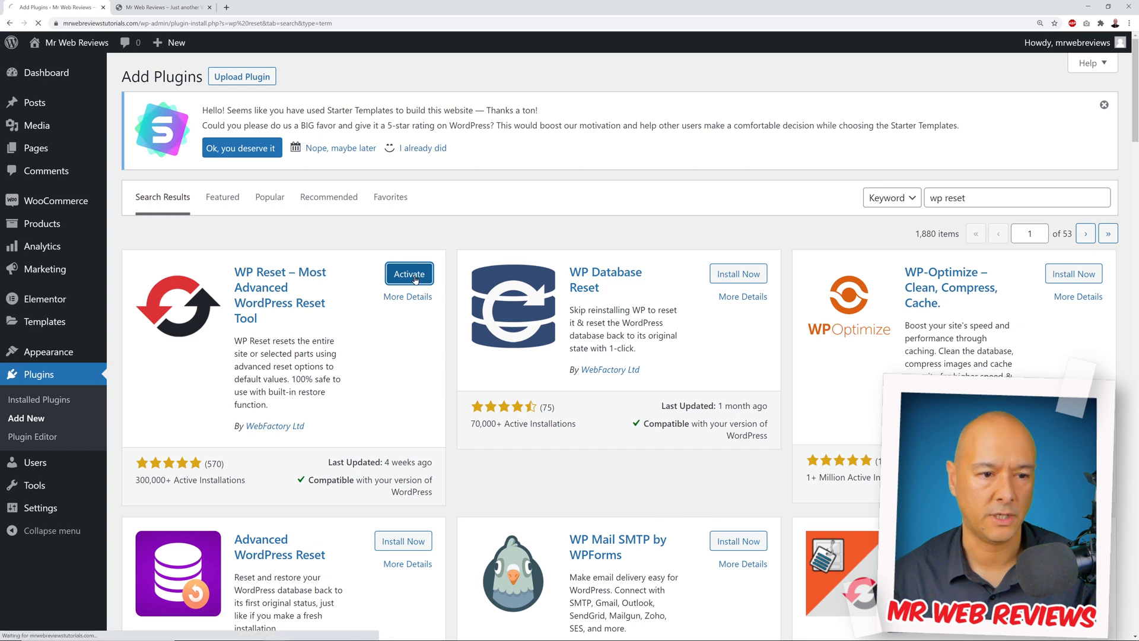
pyautogui.click(408, 274)
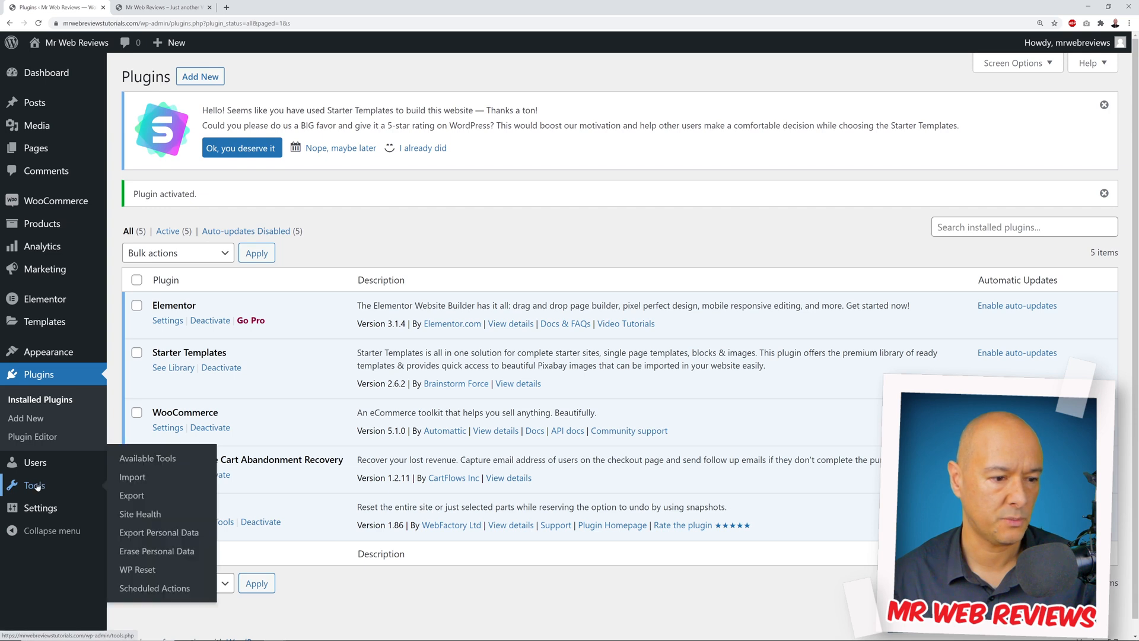
pyautogui.moveTo(136, 569)
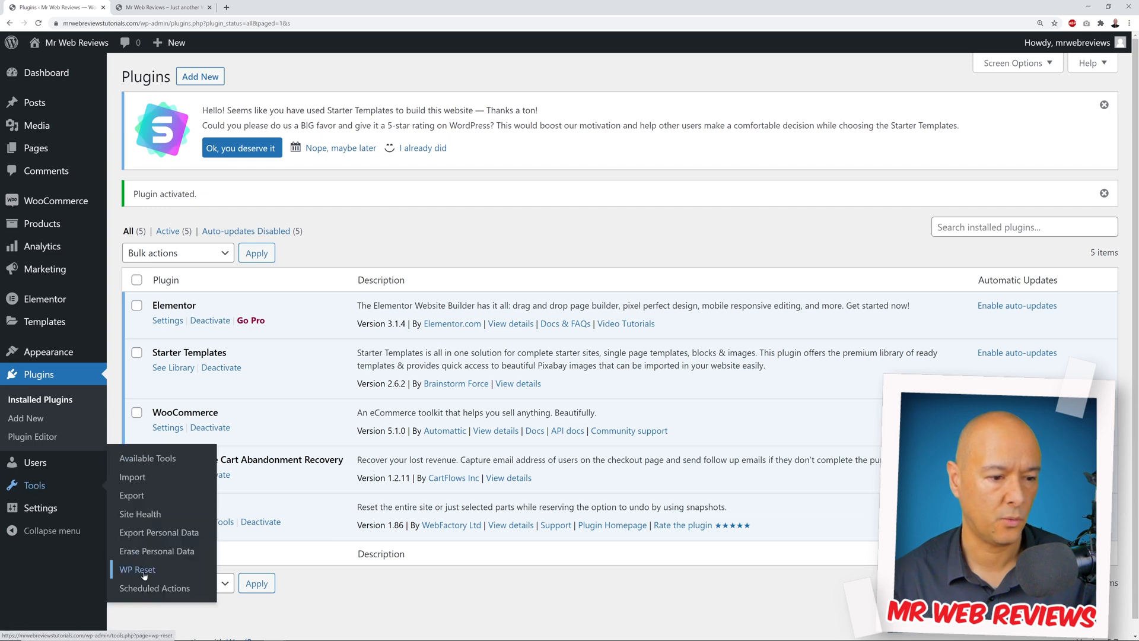
# Open Tools > WP Reset and scroll through the table comparing what each reset type deletes
pyautogui.click(136, 568)
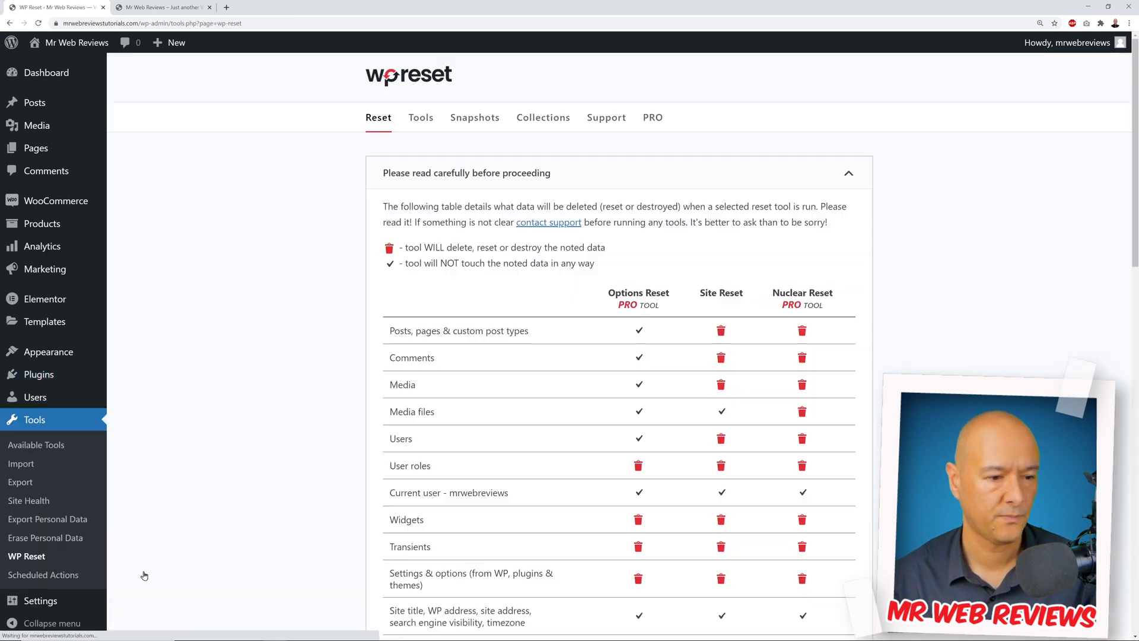
pyautogui.moveTo(926, 275)
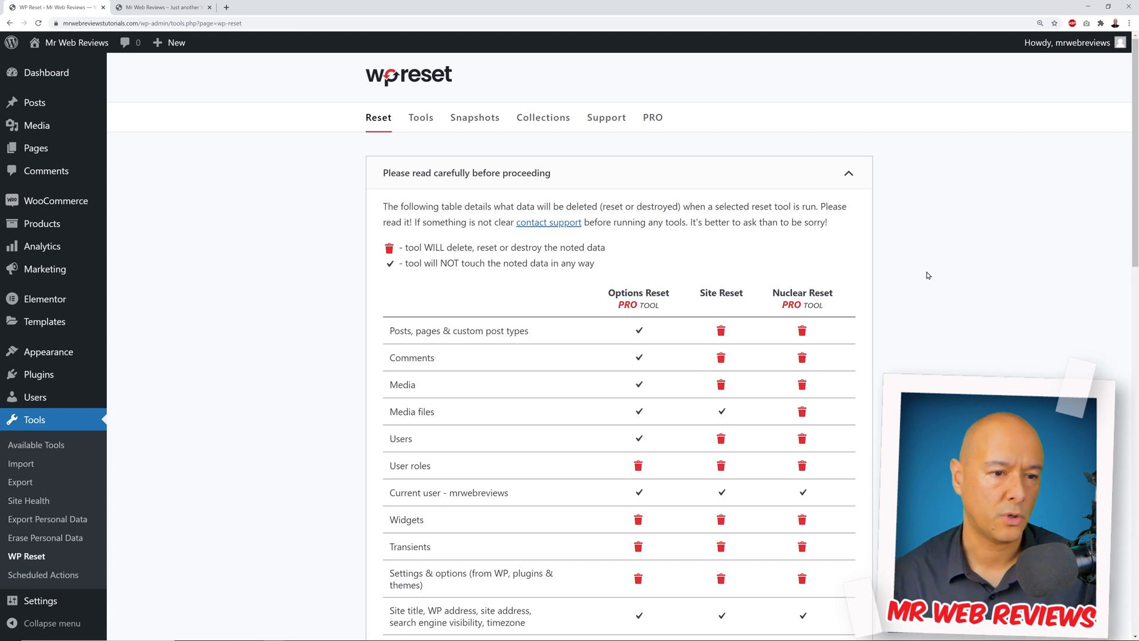
pyautogui.scroll(-3)
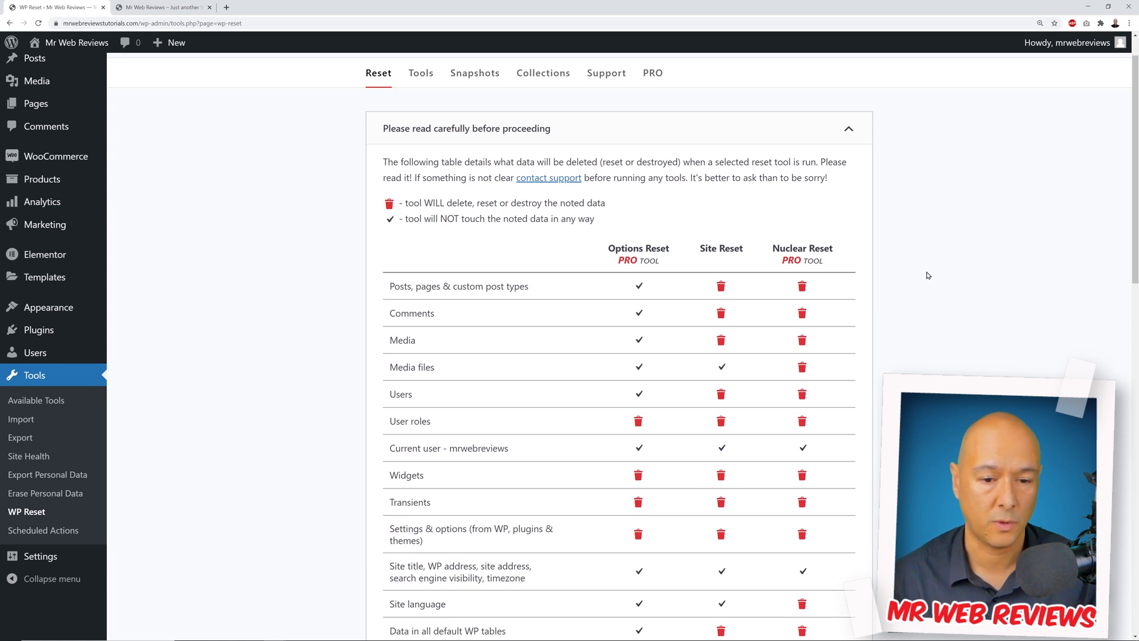
pyautogui.scroll(-3)
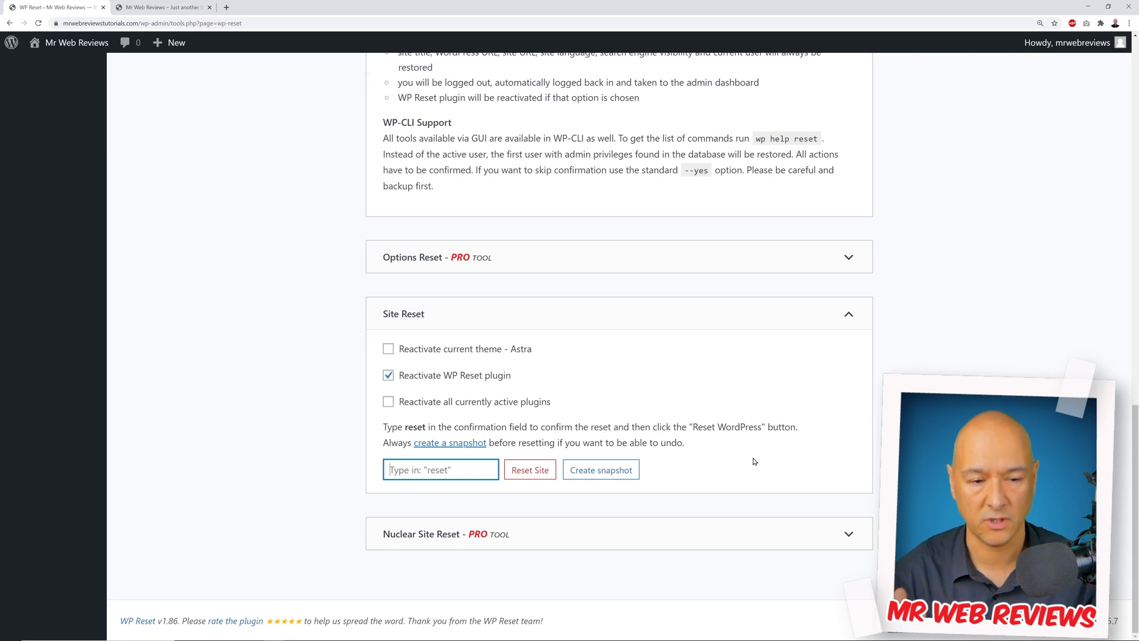
# Enter 'reset' as the Site Reset confirmation word and request the site reset, reaching the final warning
pyautogui.write('reset')
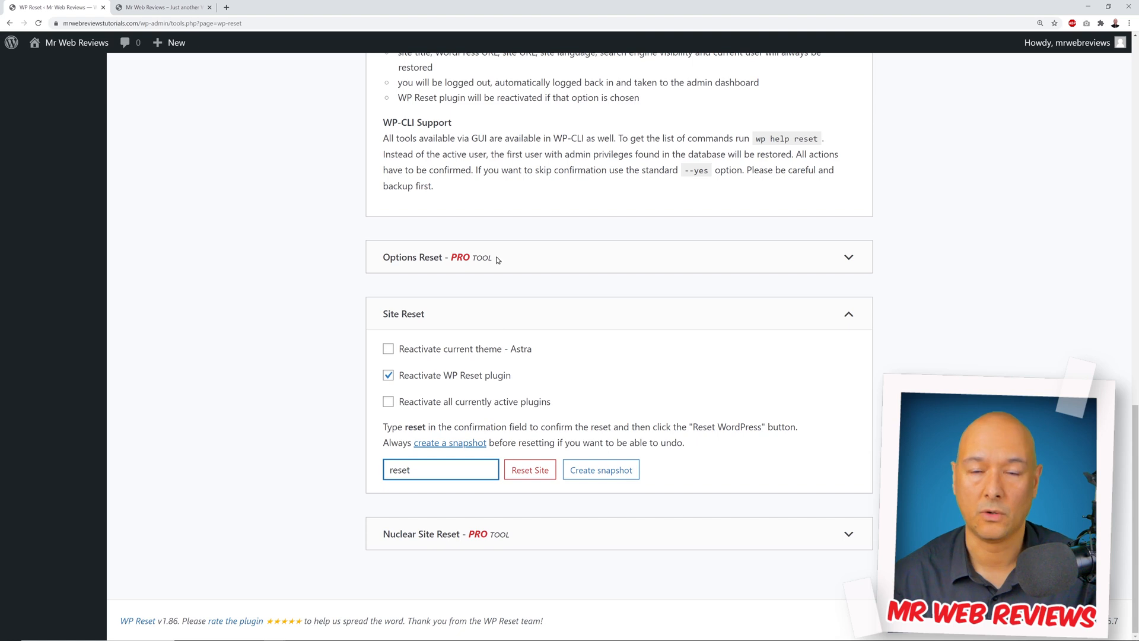
pyautogui.click(160, 7)
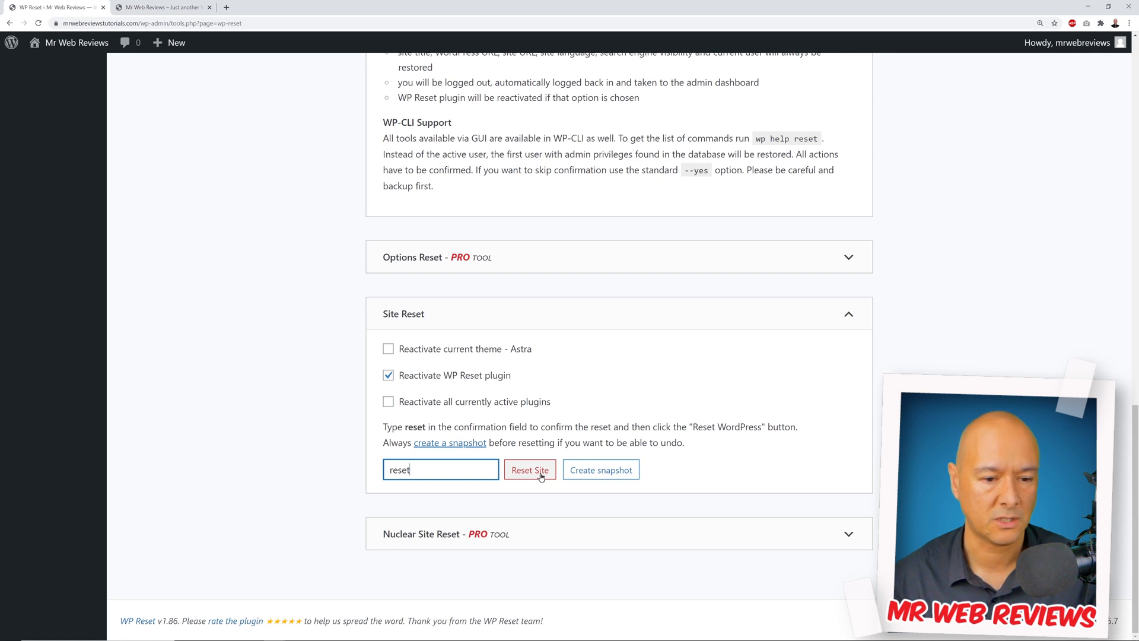
pyautogui.click(529, 470)
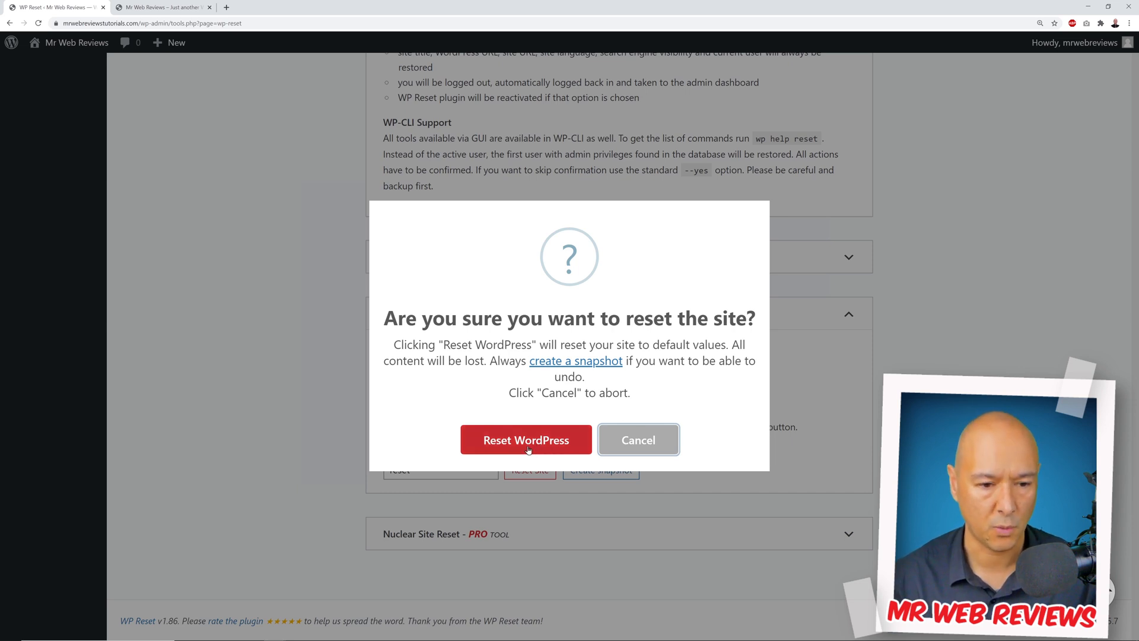
# Confirm Reset WordPress, check the public site shows the default Hello world! post, and return to the admin
pyautogui.click(526, 439)
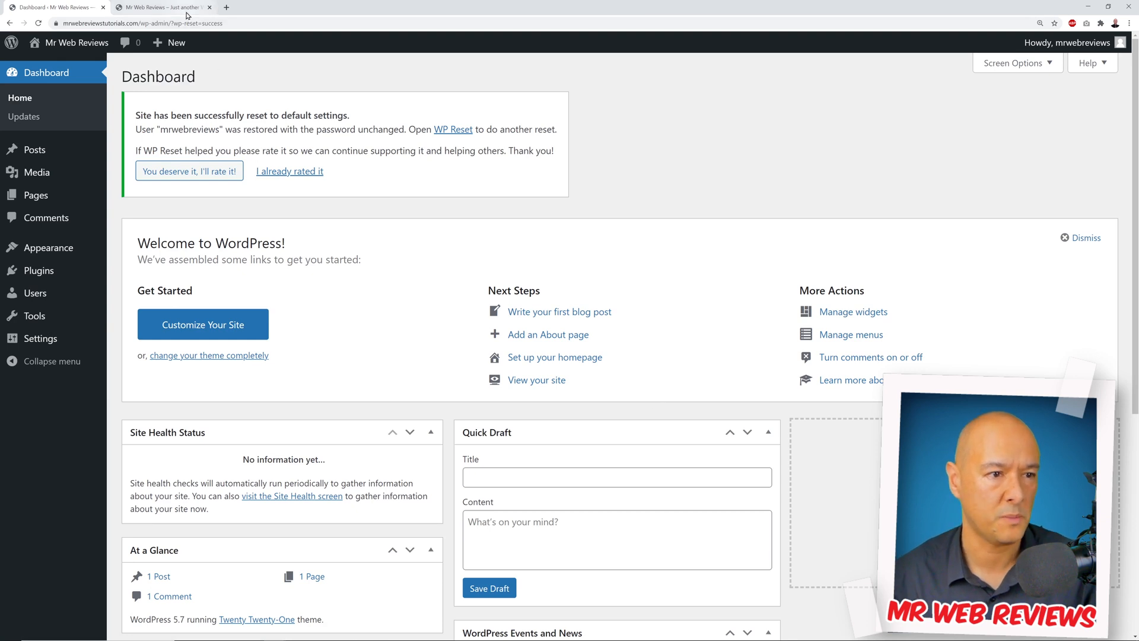
pyautogui.click(160, 7)
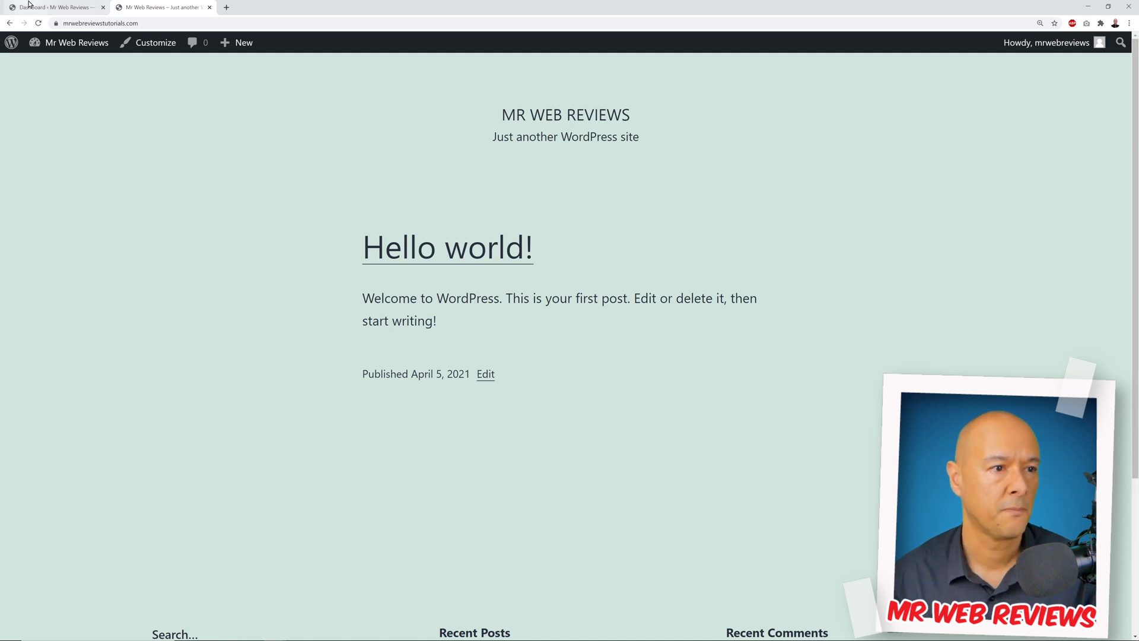
pyautogui.click(54, 7)
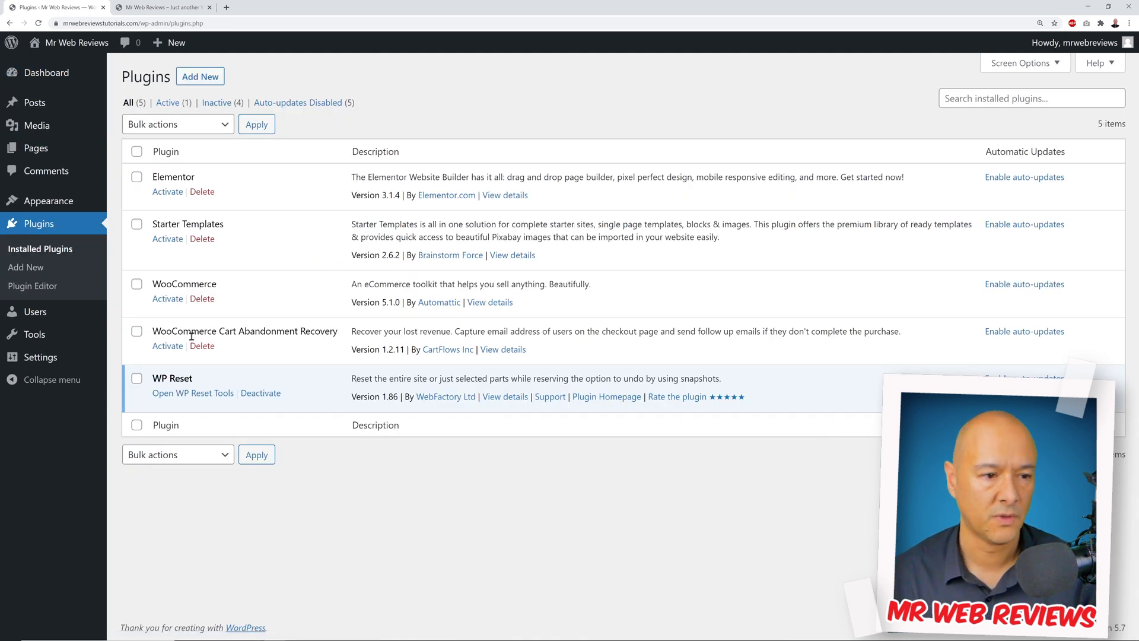
# Bulk-delete Elementor, Starter Templates, WooCommerce and Cart Abandonment Recovery, leaving only WP Reset
pyautogui.click(137, 331)
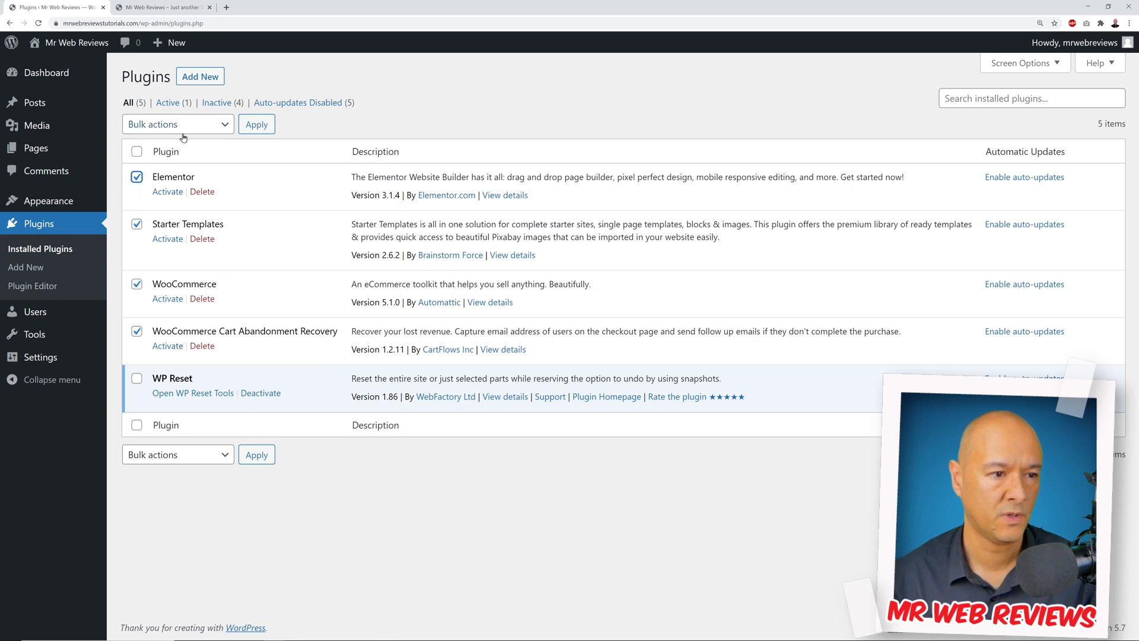
pyautogui.click(177, 124)
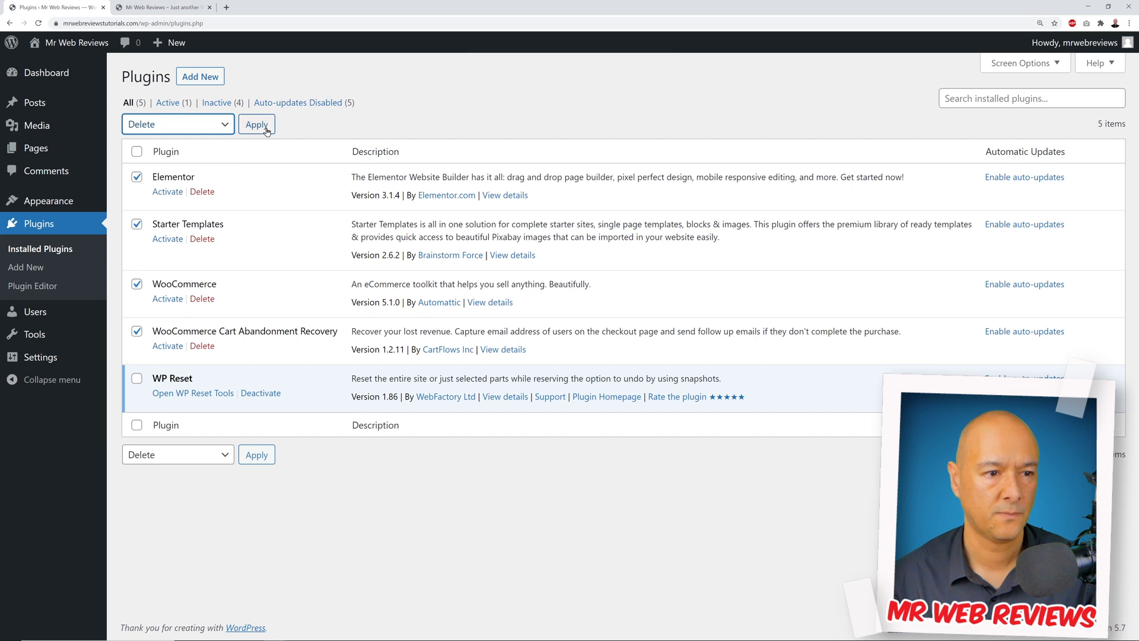
pyautogui.click(256, 125)
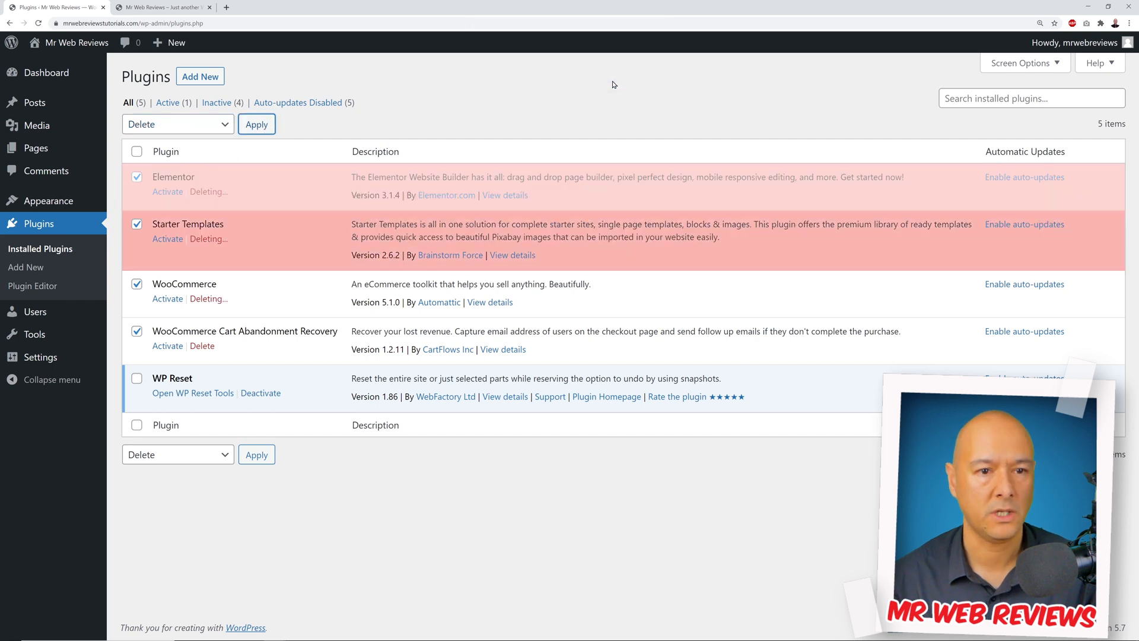
pyautogui.click(256, 123)
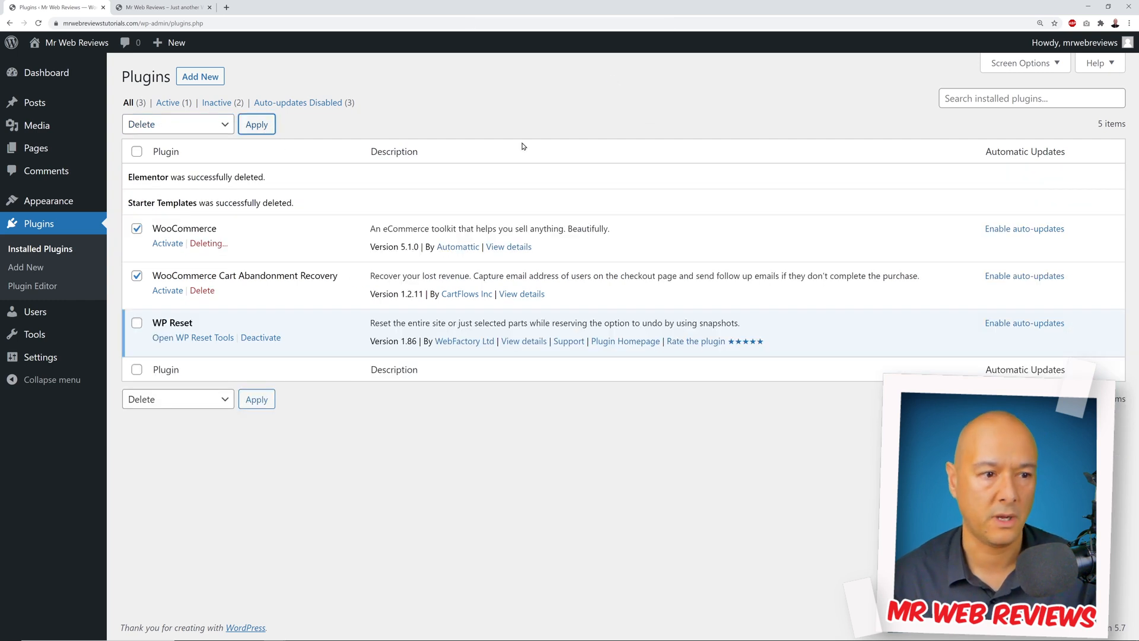
pyautogui.moveTo(585, 361)
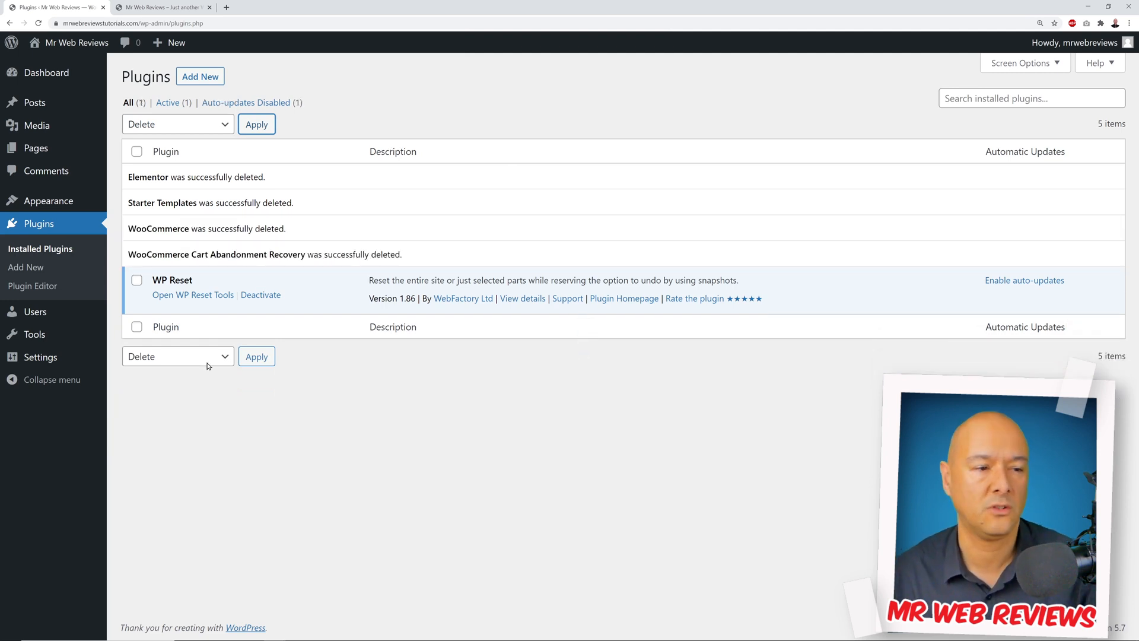
pyautogui.click(48, 201)
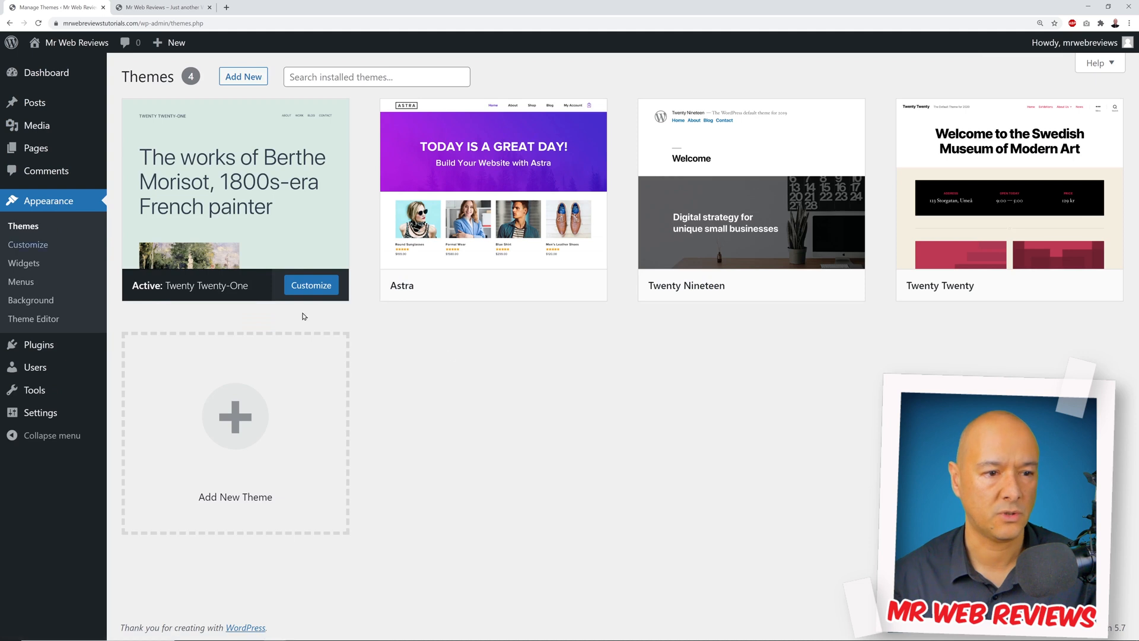
pyautogui.moveTo(492, 196)
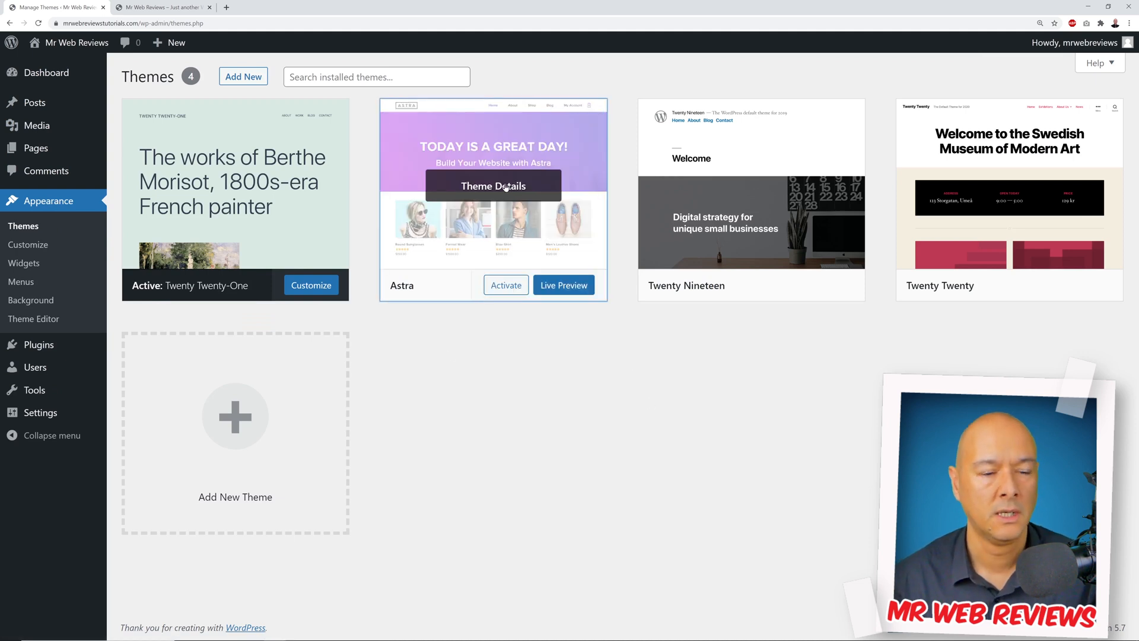
# Delete the Astra theme from Theme Details, then list the pages, now only Privacy Policy and Sample Page
pyautogui.click(492, 186)
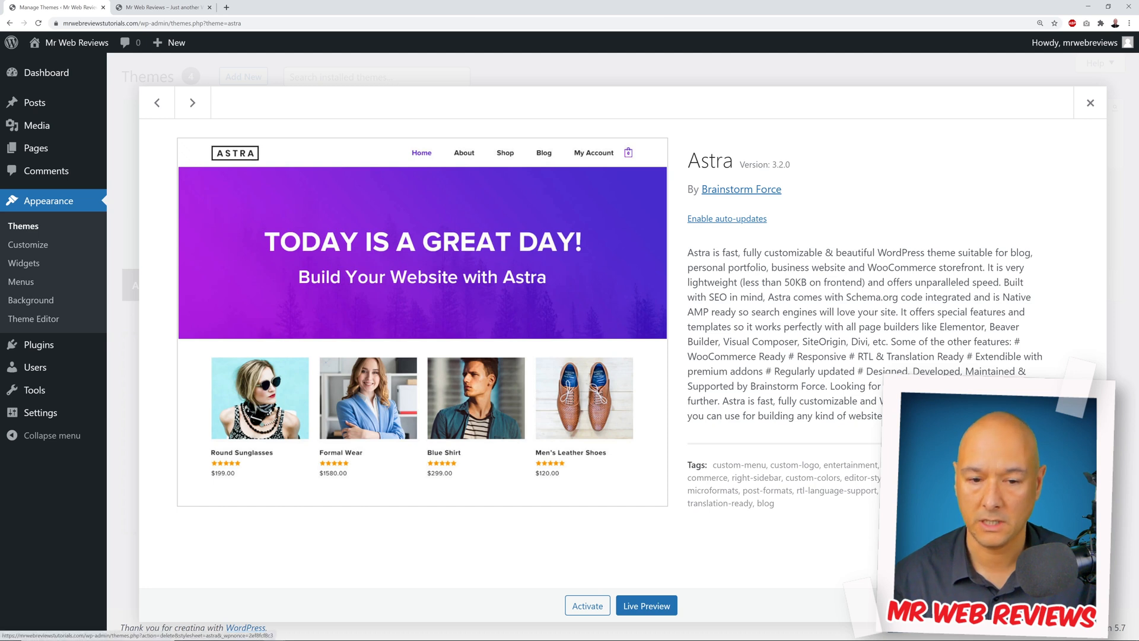
pyautogui.click(1089, 102)
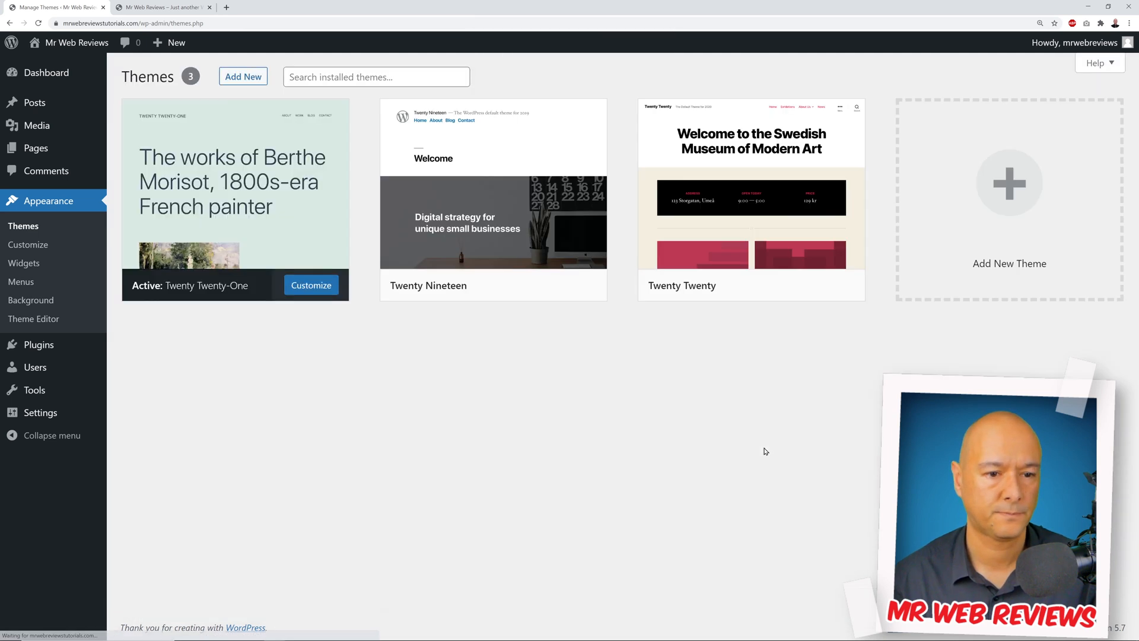
pyautogui.moveTo(748, 462)
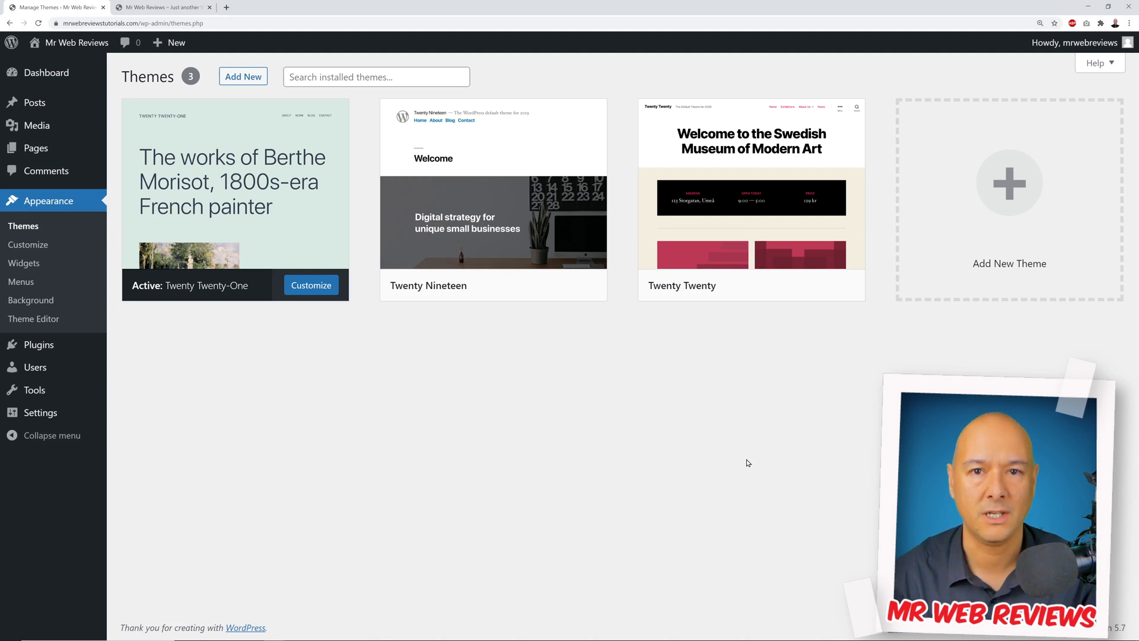
pyautogui.moveTo(36, 147)
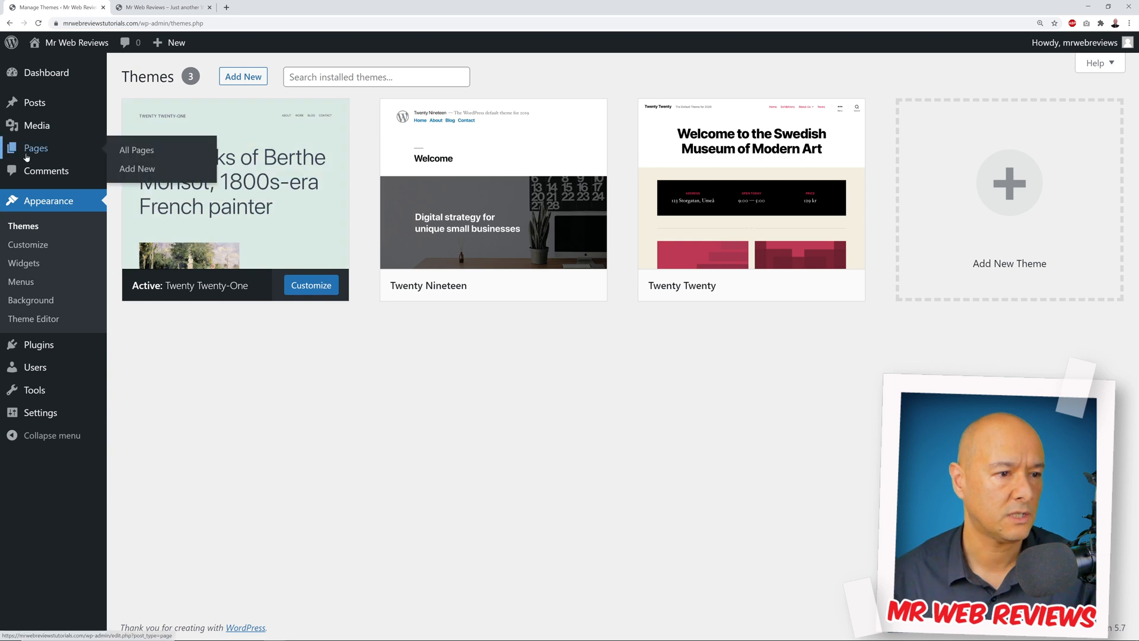
pyautogui.click(136, 149)
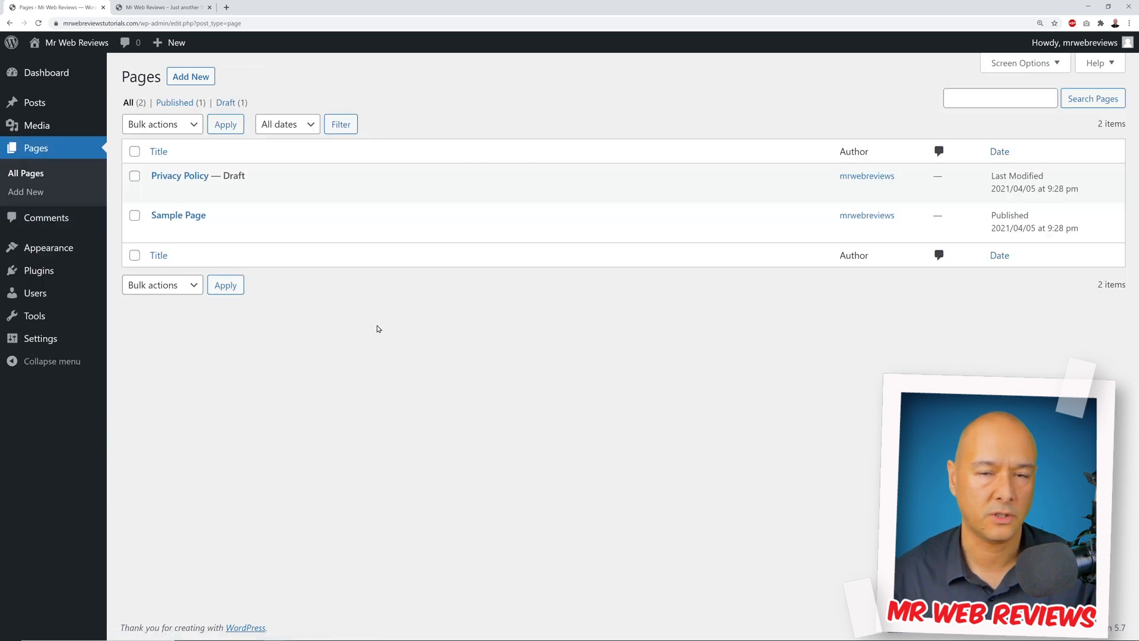